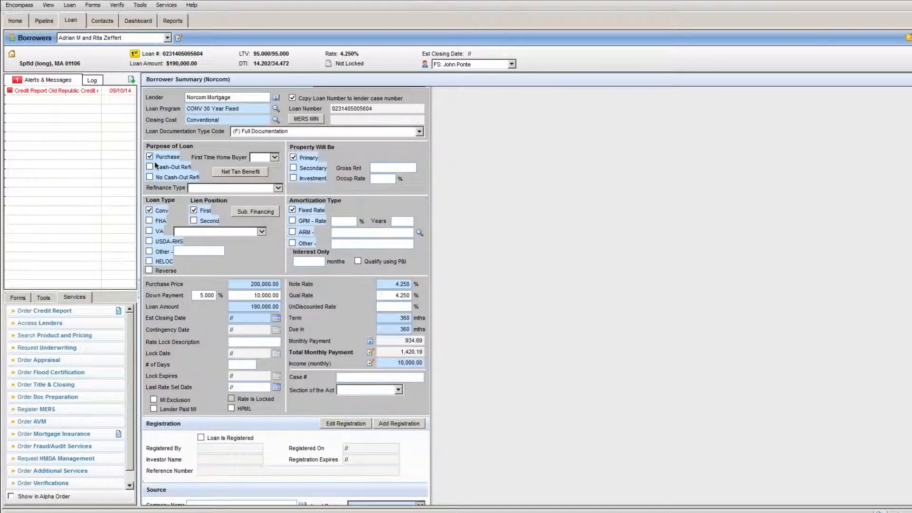
pyautogui.moveTo(75, 246)
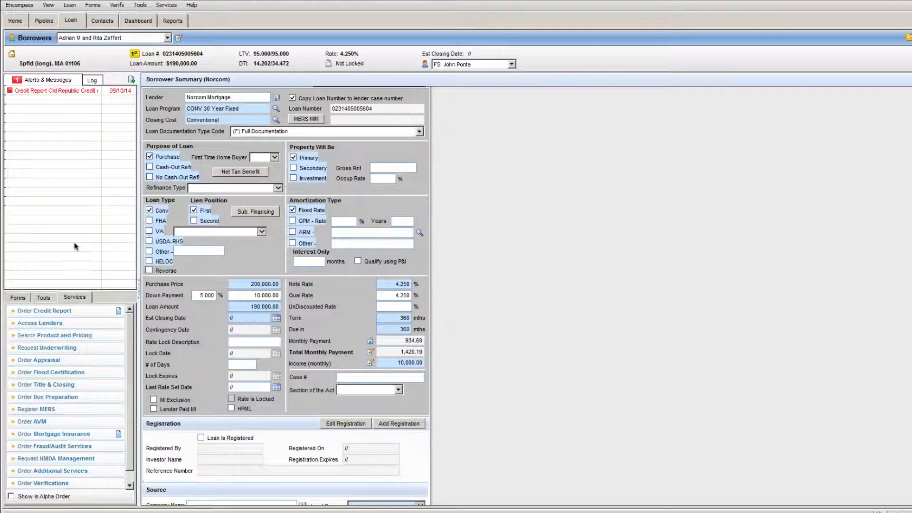
pyautogui.moveTo(206, 303)
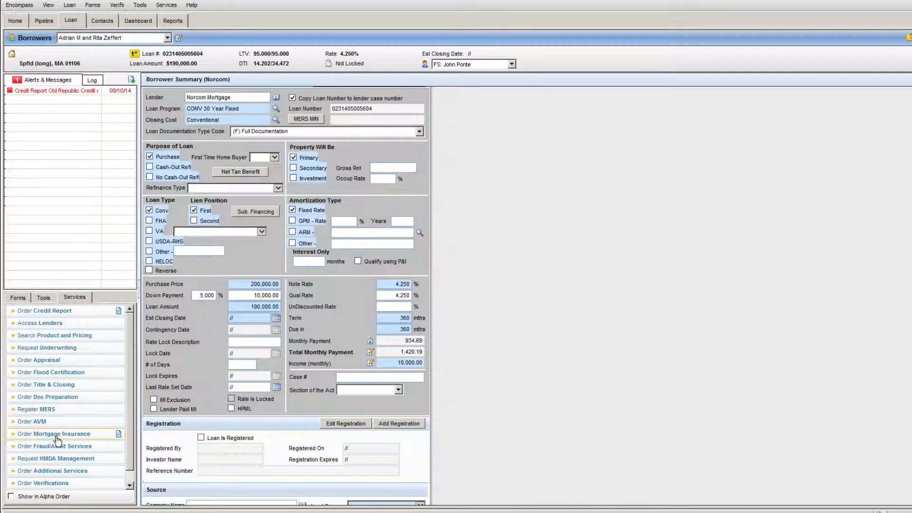
# Step: Order mortgage insurance and choose Radian Direct via Encompass 360 from My Providers
pyautogui.click(54, 434)
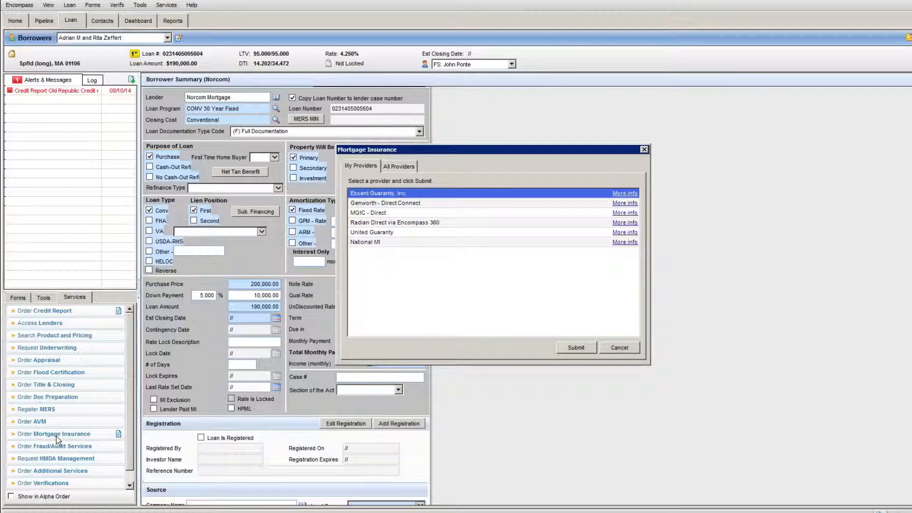
pyautogui.moveTo(69, 420)
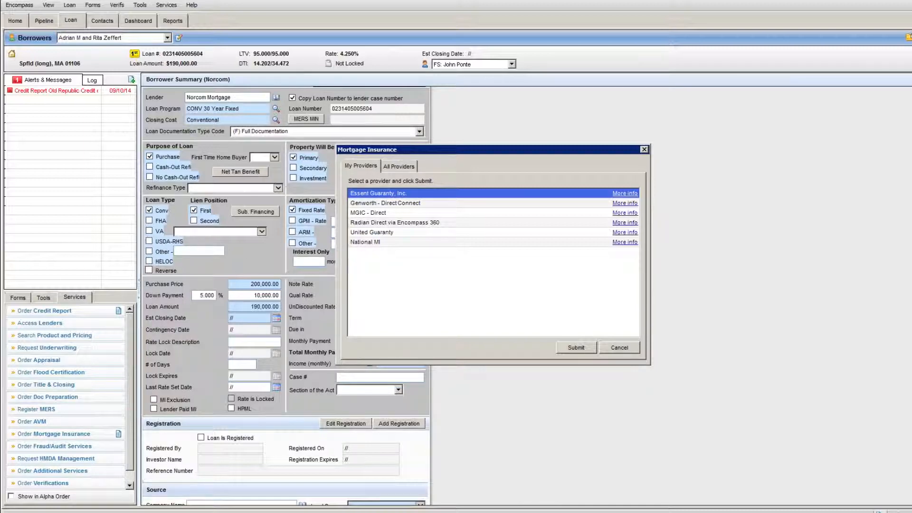
pyautogui.click(395, 223)
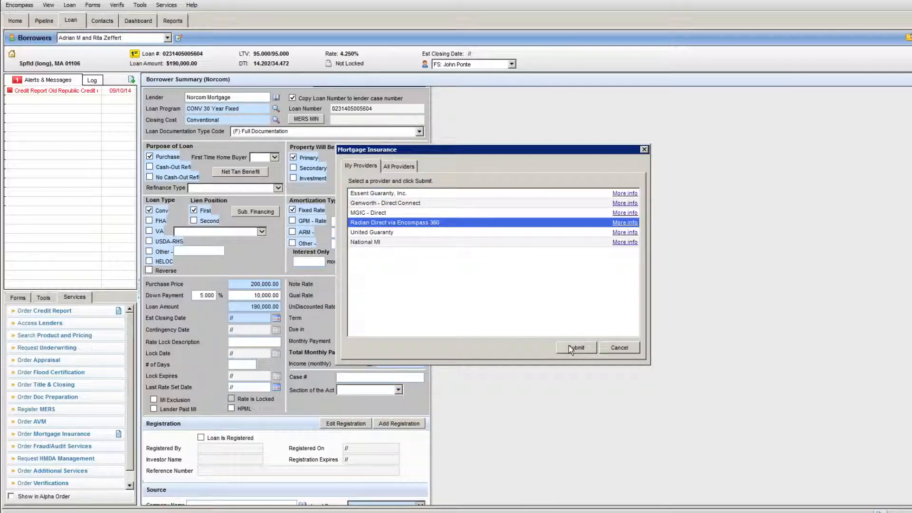
# Step: Submit the Radian provider choice to open the RateQuote request form with 30% coverage
pyautogui.click(576, 348)
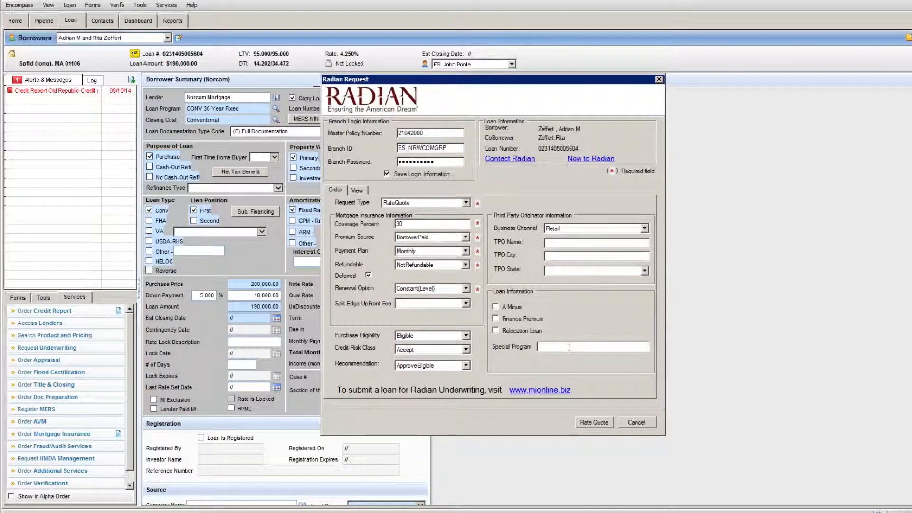
pyautogui.moveTo(394, 237)
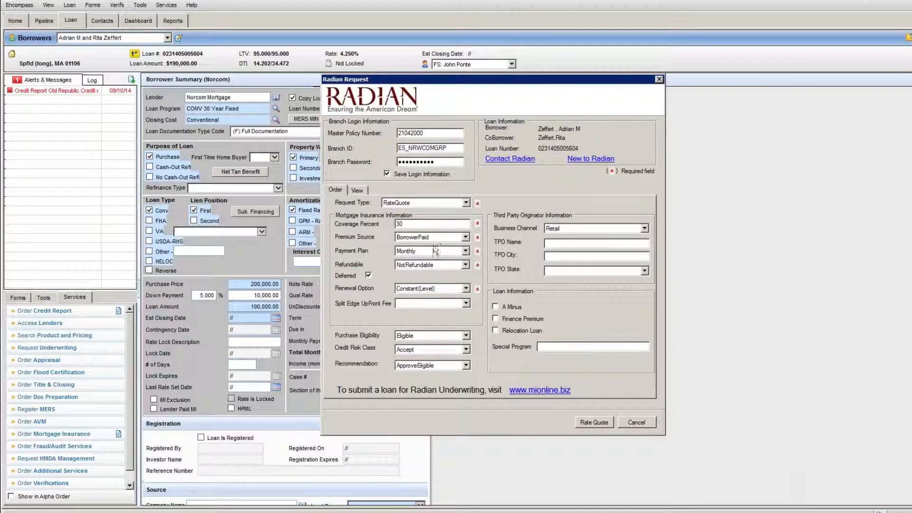
pyautogui.moveTo(419, 344)
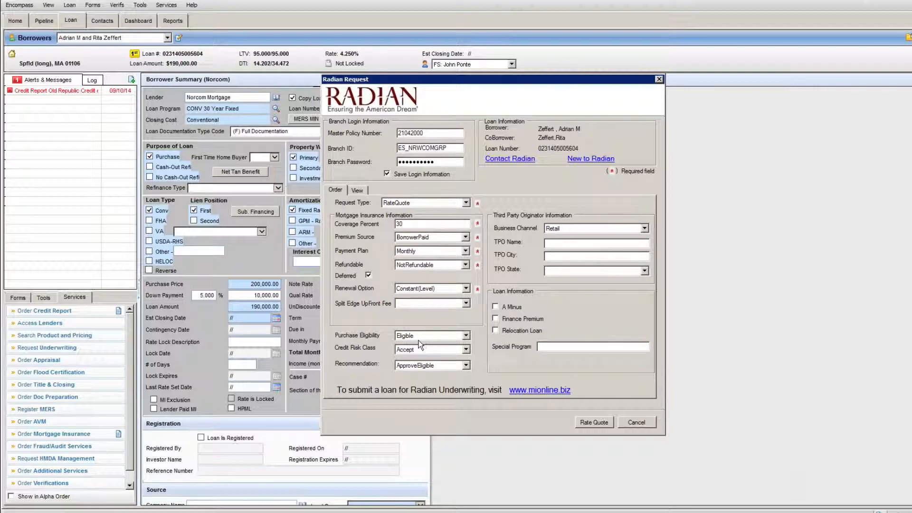
pyautogui.moveTo(575, 198)
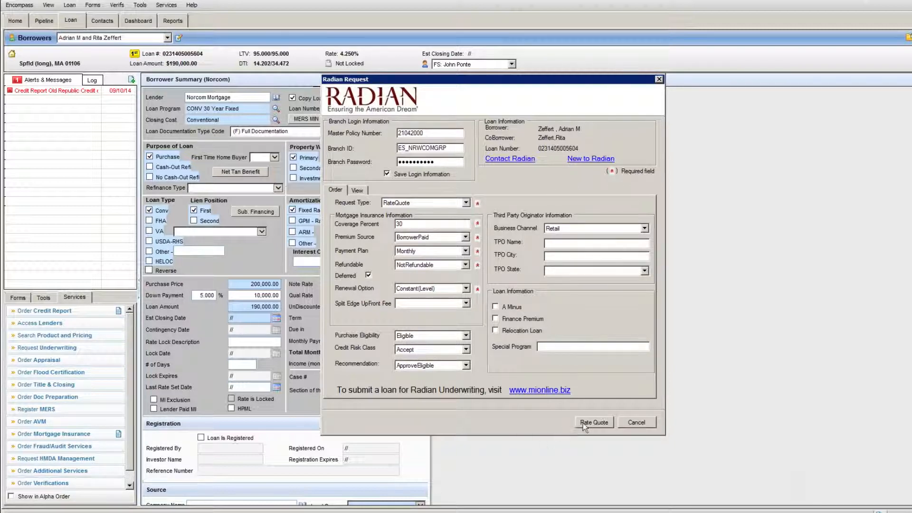
# Step: Request a Radian rate quote and confirm the New Order download message
pyautogui.click(594, 421)
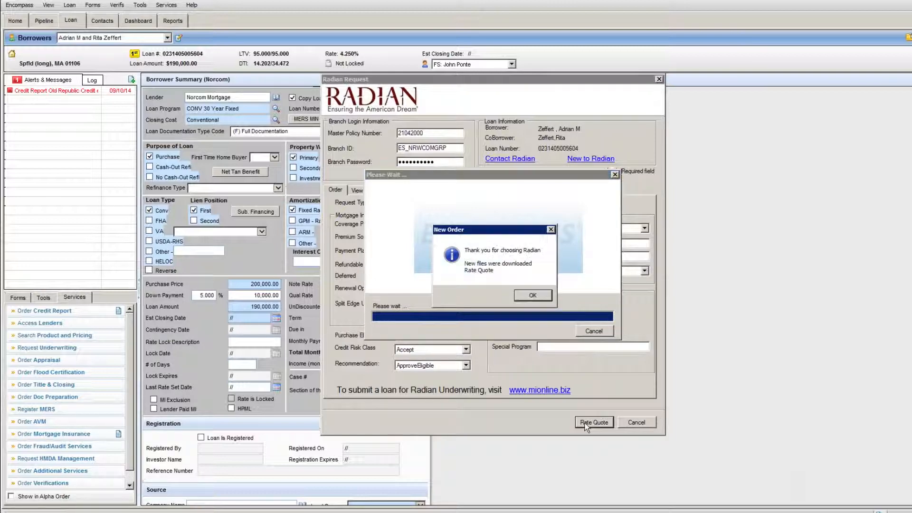
pyautogui.moveTo(518, 364)
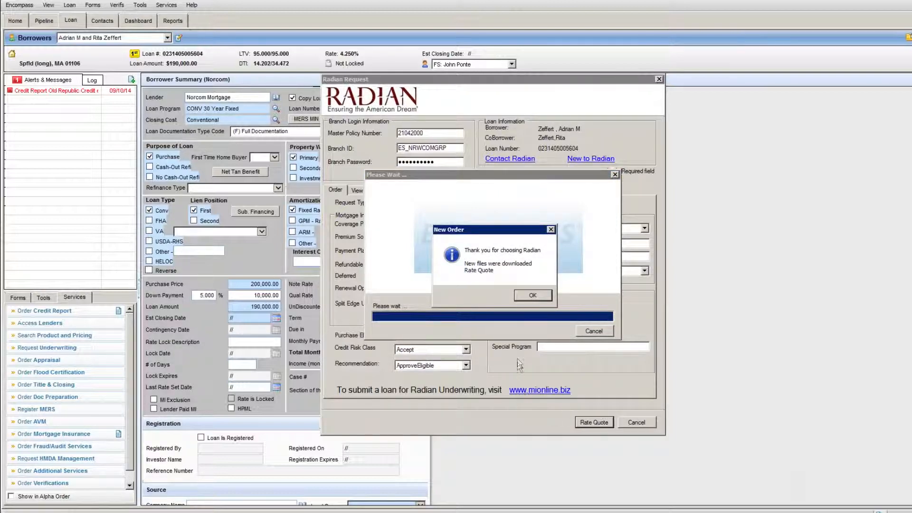
pyautogui.moveTo(486, 280)
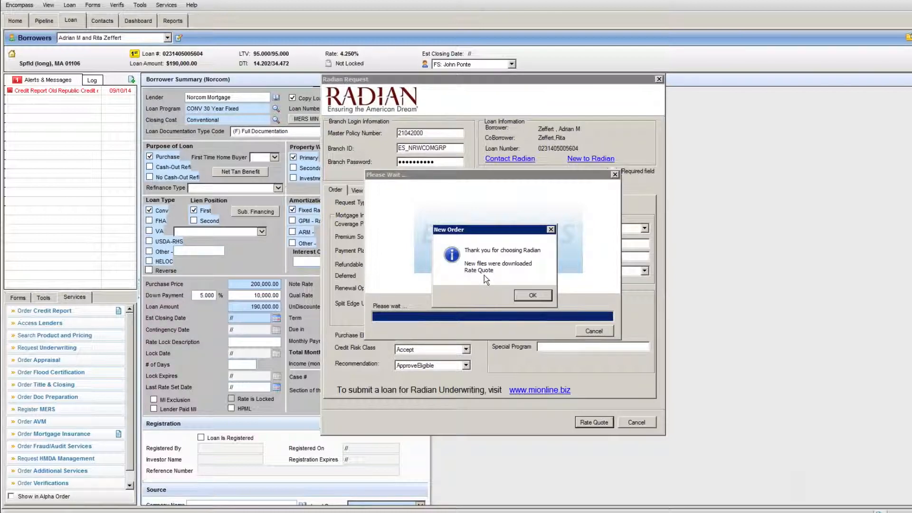
pyautogui.click(531, 295)
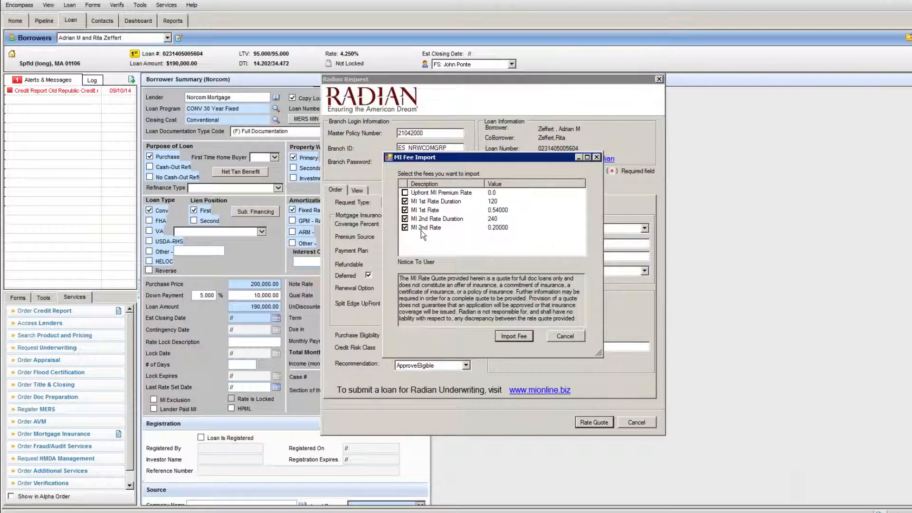
pyautogui.moveTo(513, 343)
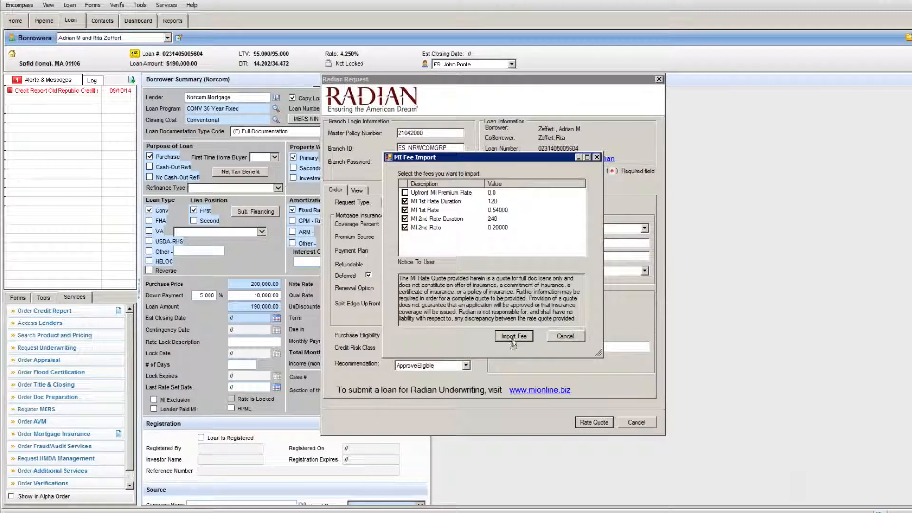
pyautogui.moveTo(516, 342)
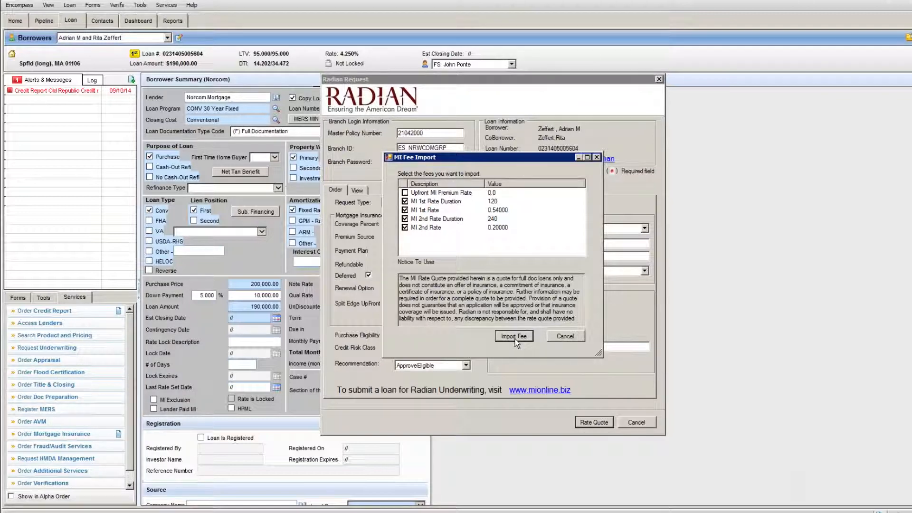
# Step: Import the checked MI rates and durations, then confirm the Fees Imported message
pyautogui.click(513, 336)
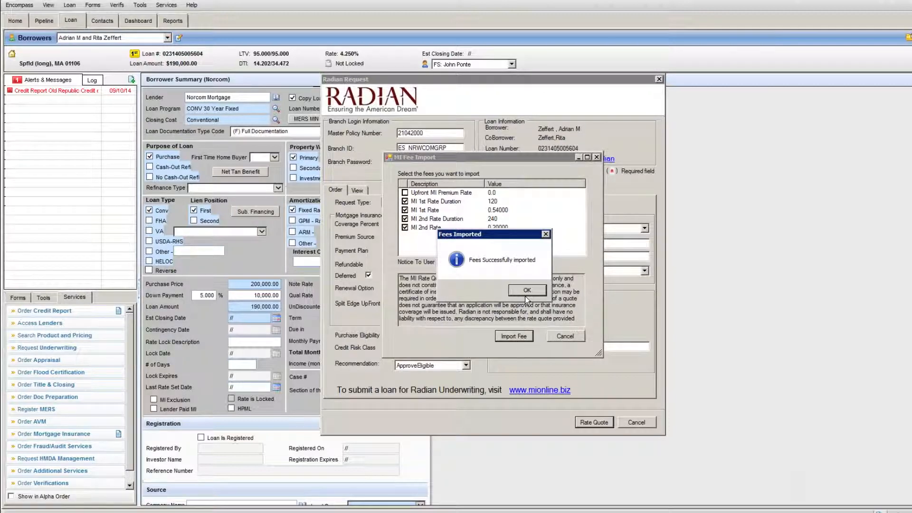
pyautogui.click(526, 289)
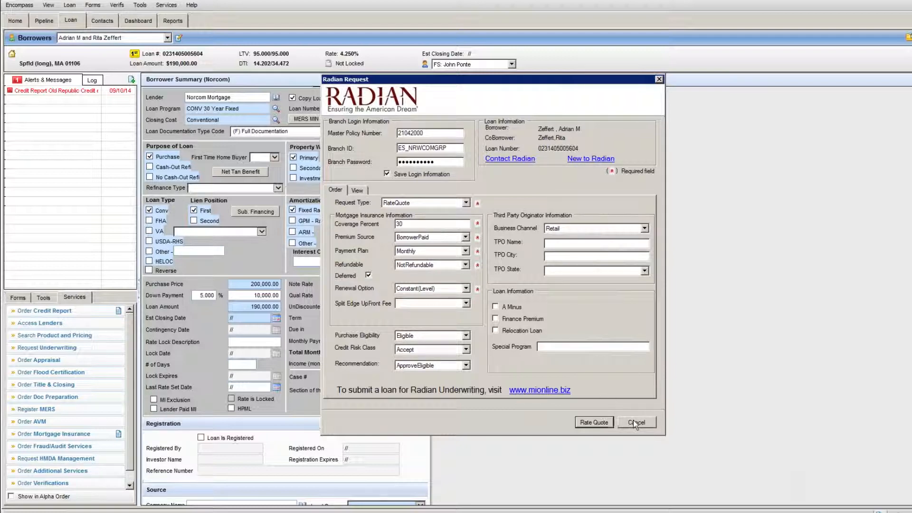
# Step: Cancel the Radian request and open 1003 Page 2 from the Forms list
pyautogui.click(636, 422)
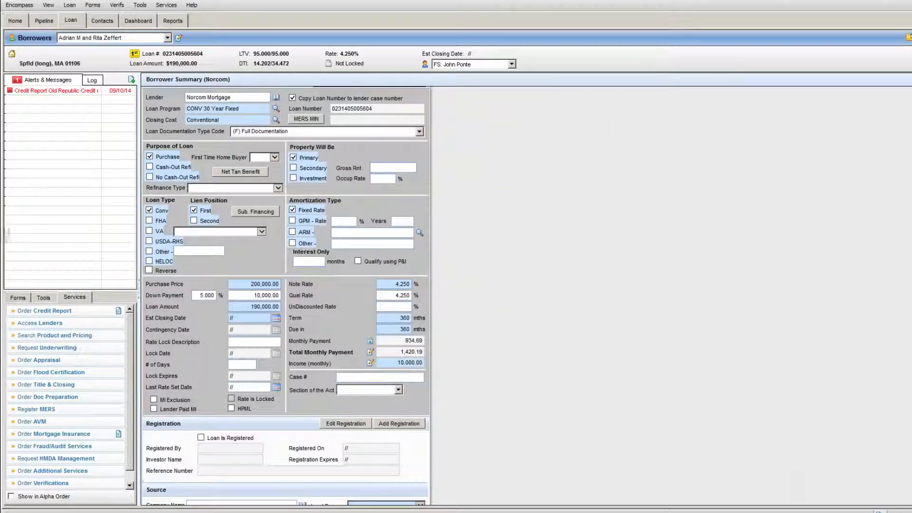
pyautogui.click(17, 297)
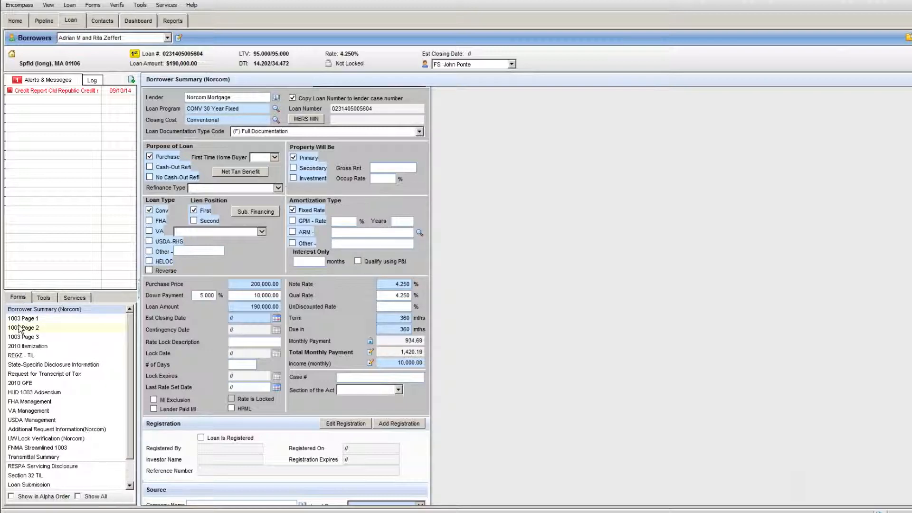
pyautogui.click(23, 328)
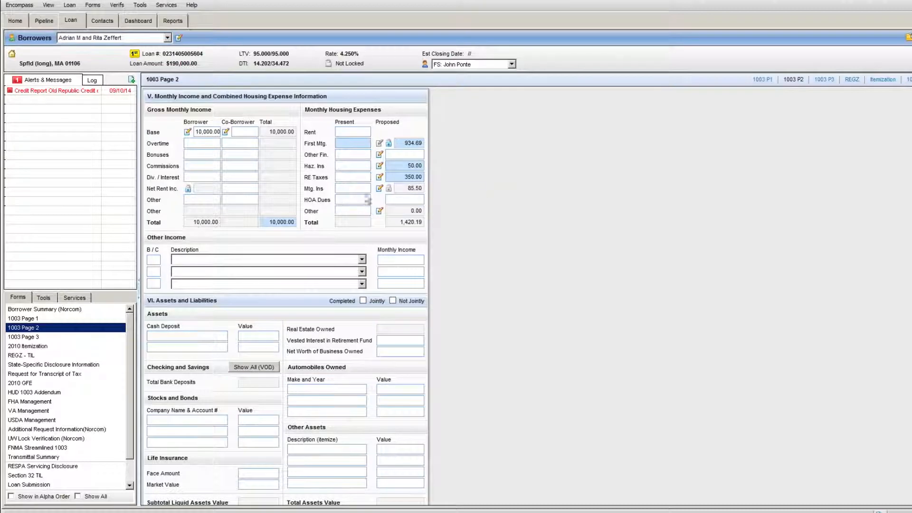
pyautogui.moveTo(379, 188)
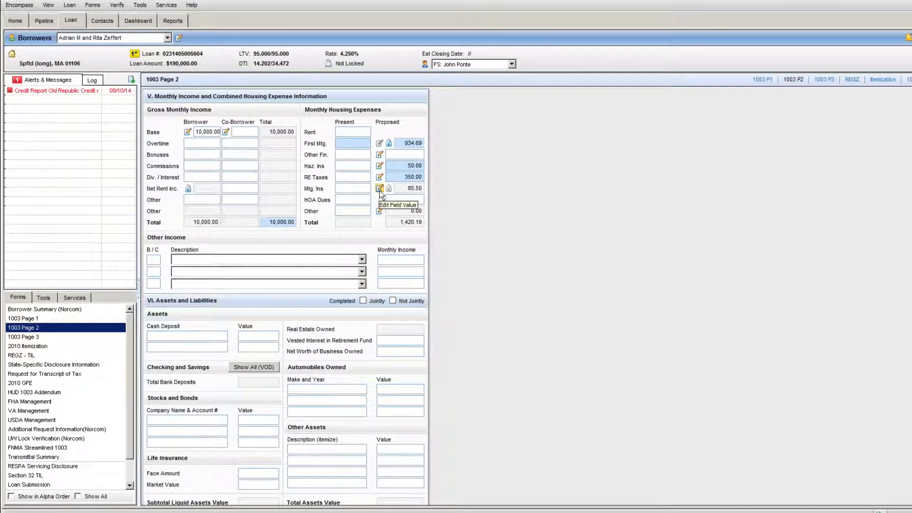
# Step: Open the Mtg. Ins fee calculation showing 0.54% for 120 months and 0.20% for 240
pyautogui.click(379, 188)
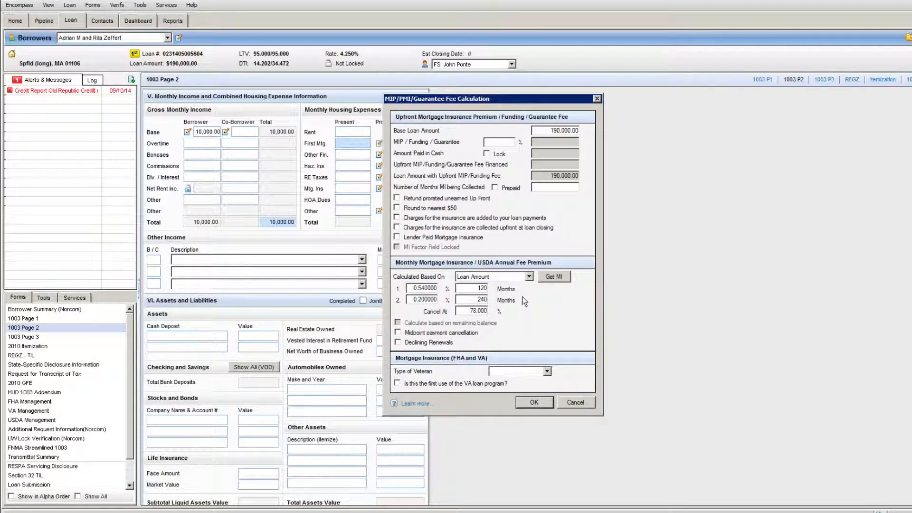
pyautogui.moveTo(535, 306)
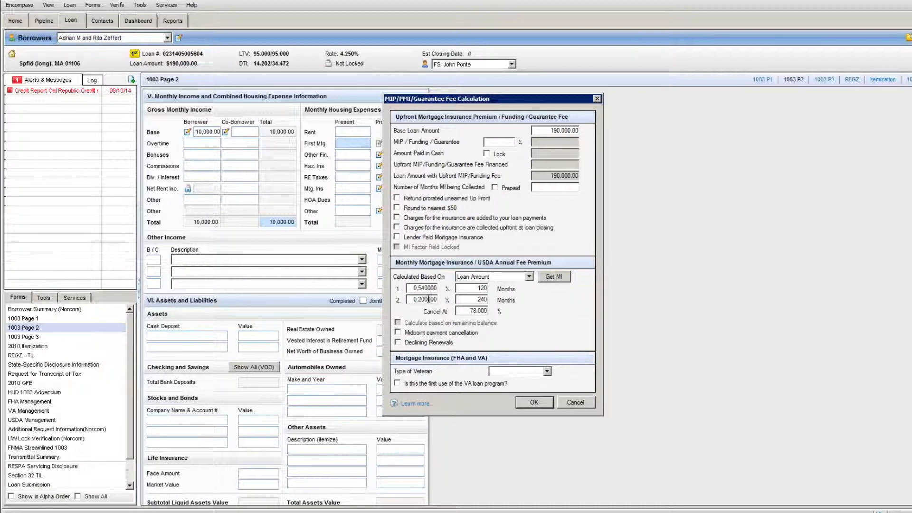
pyautogui.moveTo(425, 299)
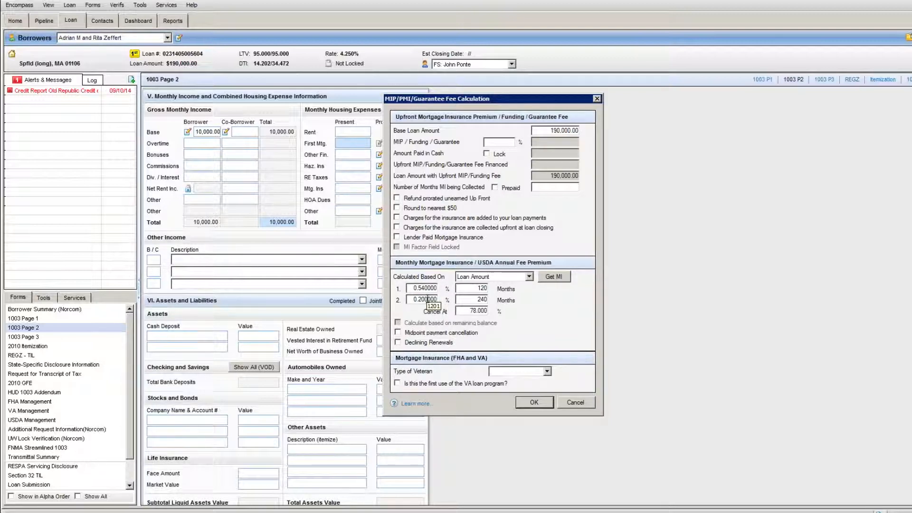